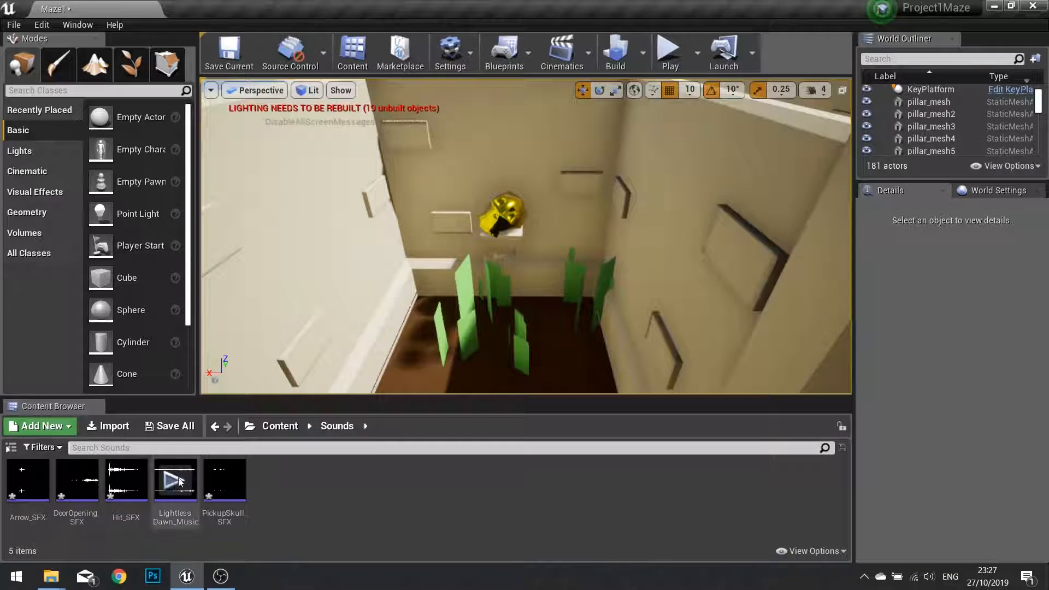
{"action": "mouse_move", "coordinate": [224, 485]}
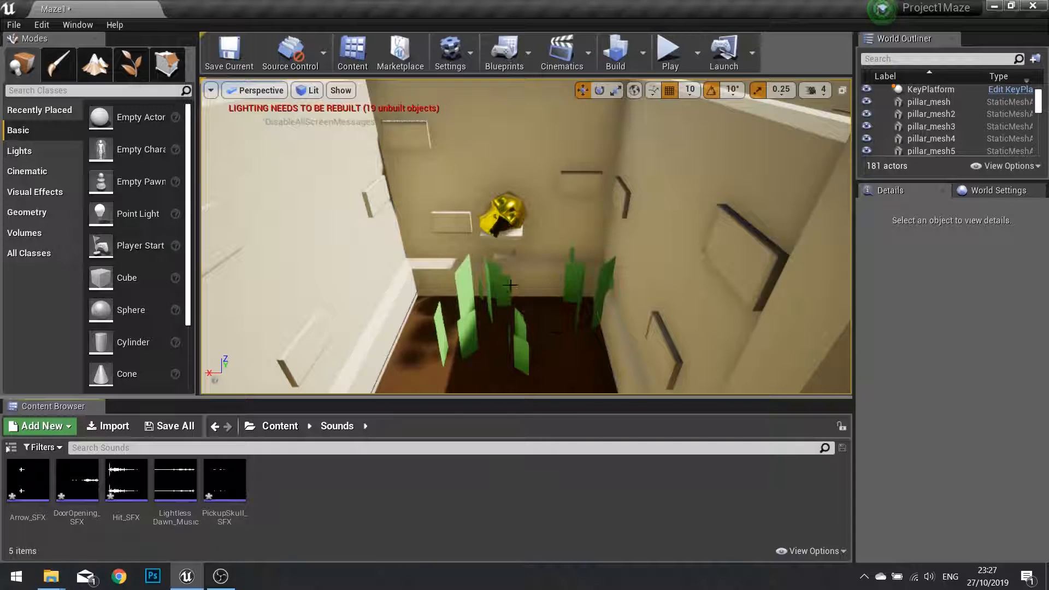
Open the KeyPlatform blueprint's event graph from the World Outliner
{"action": "left_click", "coordinate": [279, 425]}
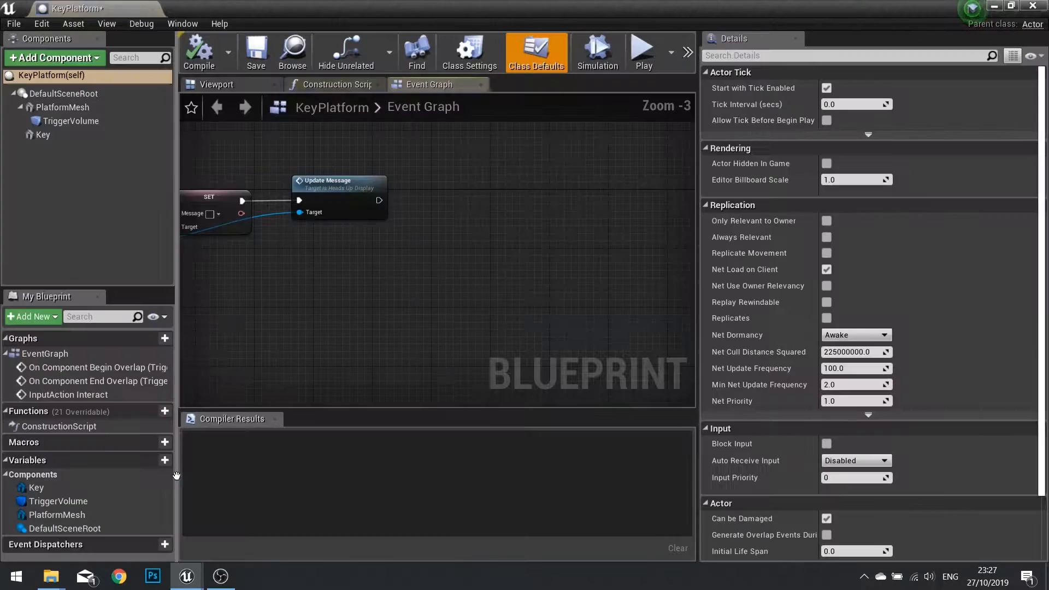
Add a Play Sound at Location node after Update Message with sound PickupSkull_SFX
{"action": "scroll", "scroll_direction": "down", "scroll_amount": 3}
{"action": "type", "text": "play sound"}
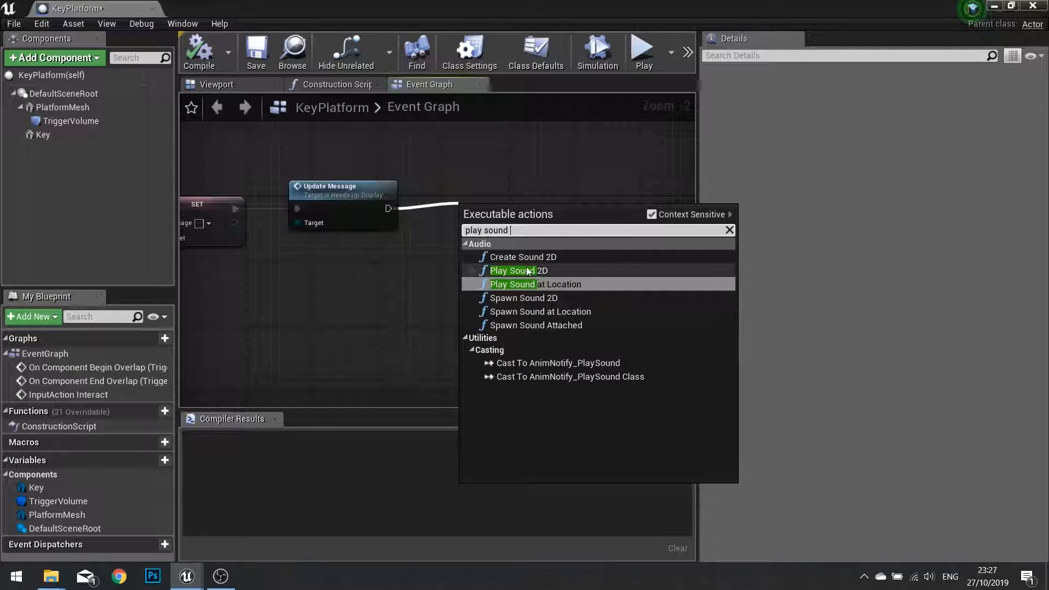
{"action": "left_click", "coordinate": [535, 284]}
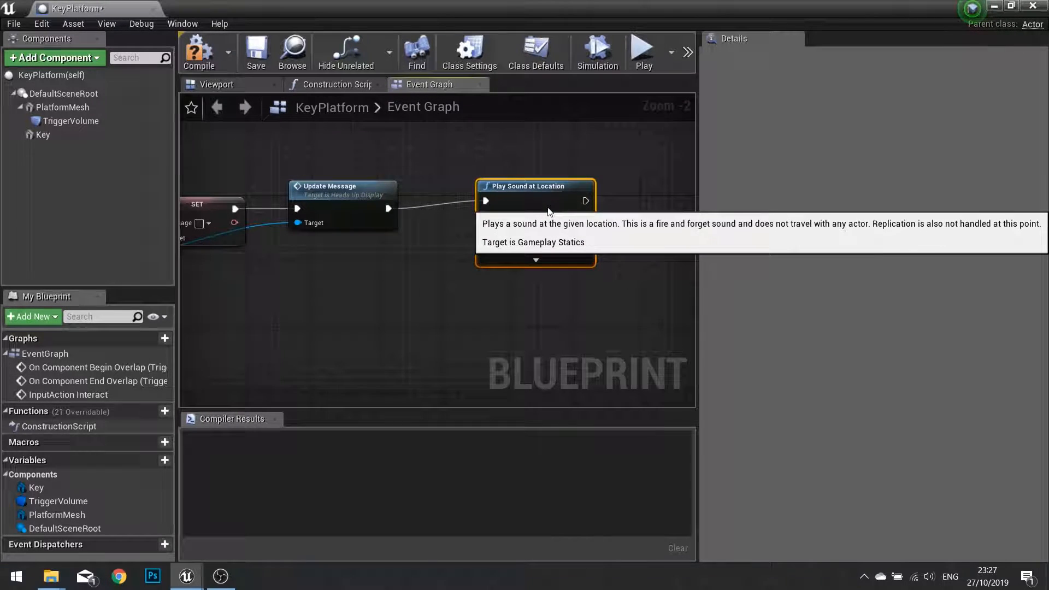
{"action": "mouse_move", "coordinate": [454, 273]}
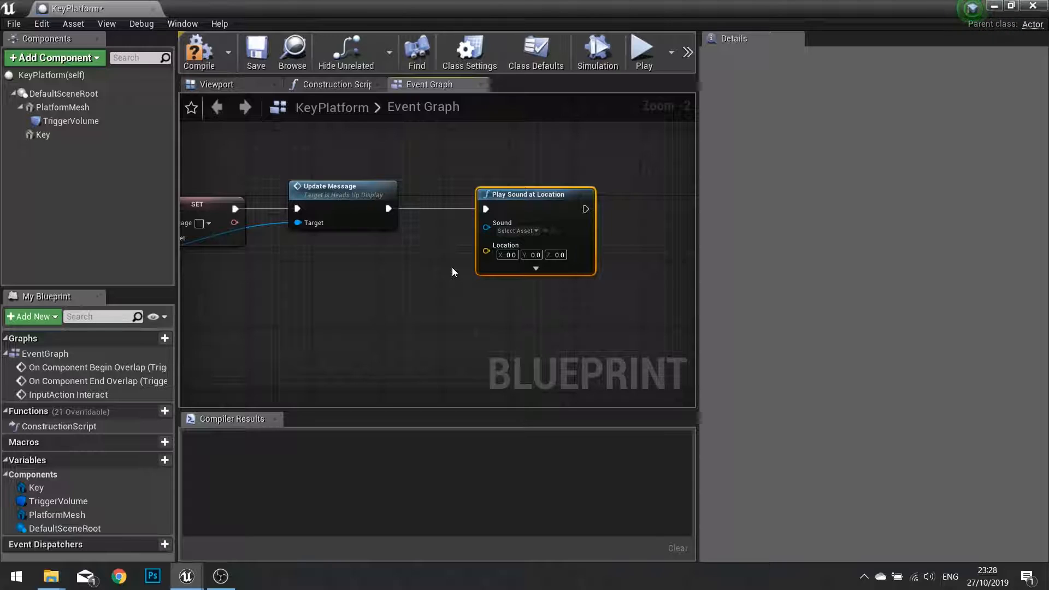
{"action": "left_click", "coordinate": [515, 230]}
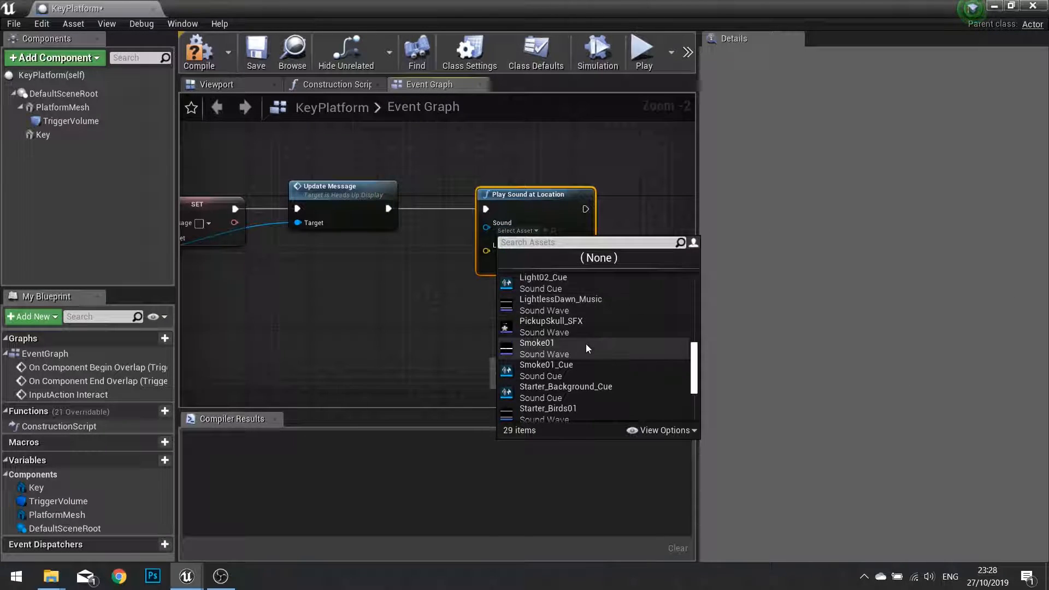
{"action": "left_click", "coordinate": [550, 321]}
{"action": "type", "text": "get actorlo"}
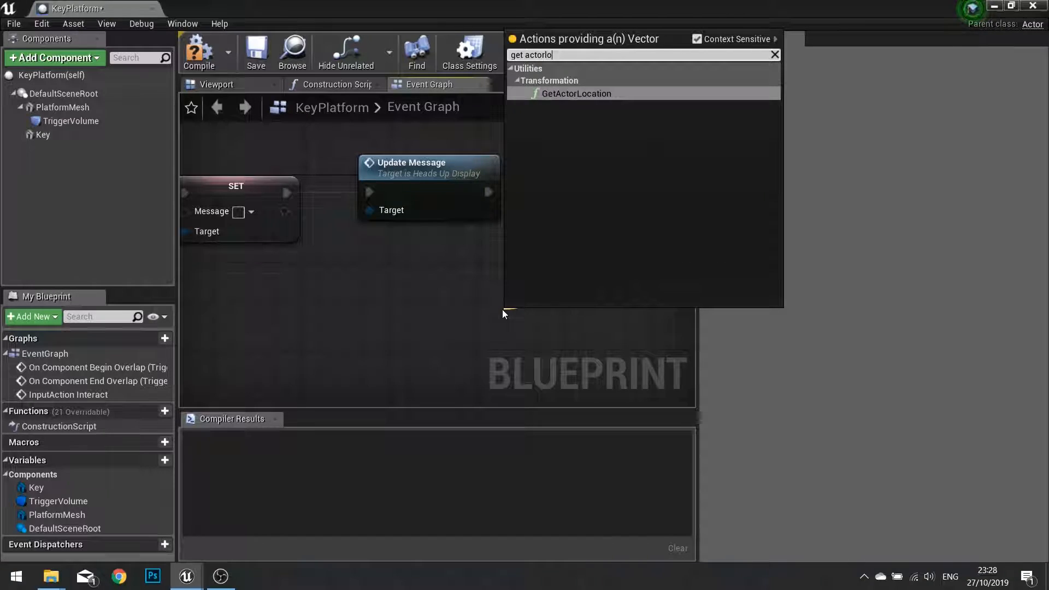
Feed its Location from GetActorLocation of Get Player Character, then leave the blueprint
{"action": "left_click", "coordinate": [576, 93]}
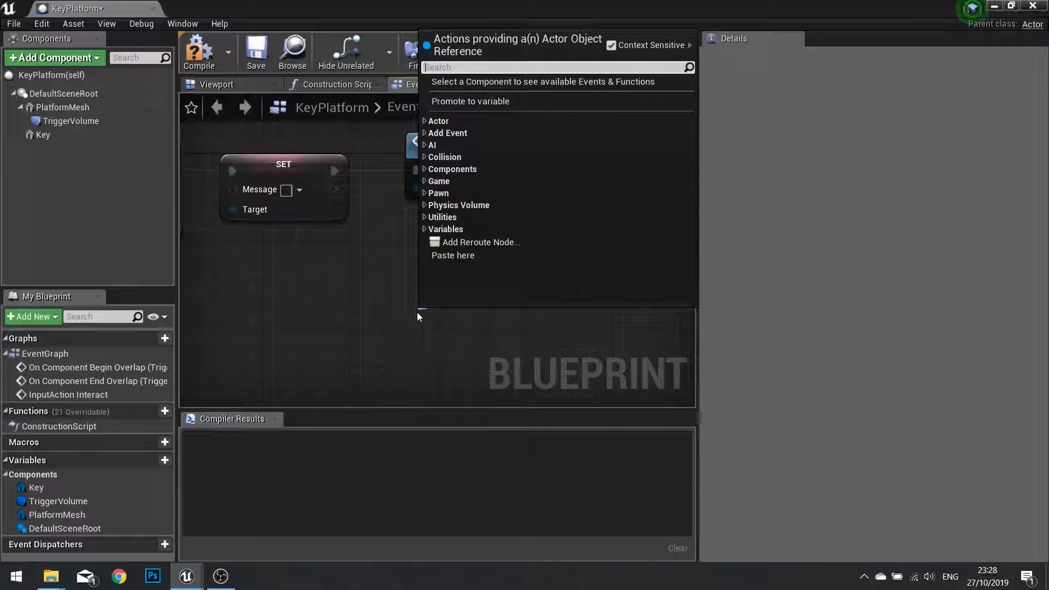
{"action": "type", "text": "get player lo"}
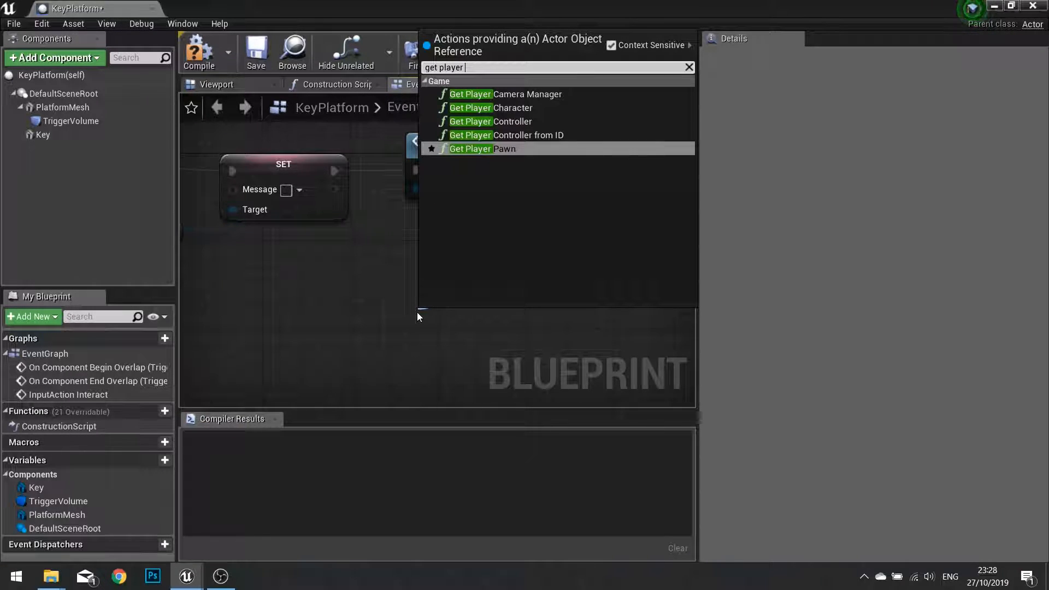
{"action": "mouse_move", "coordinate": [476, 107]}
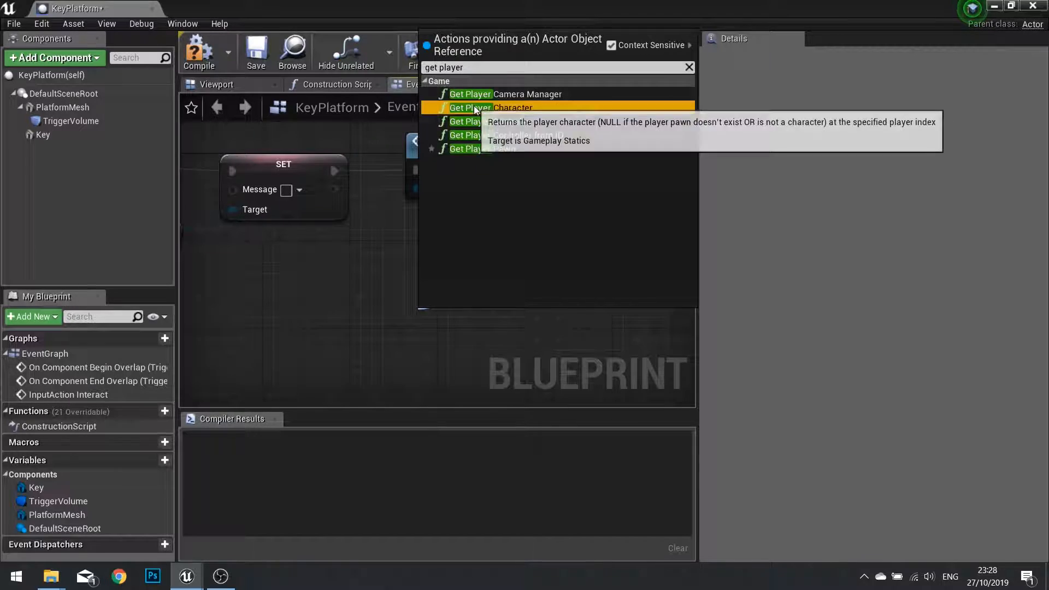
{"action": "left_click", "coordinate": [491, 107]}
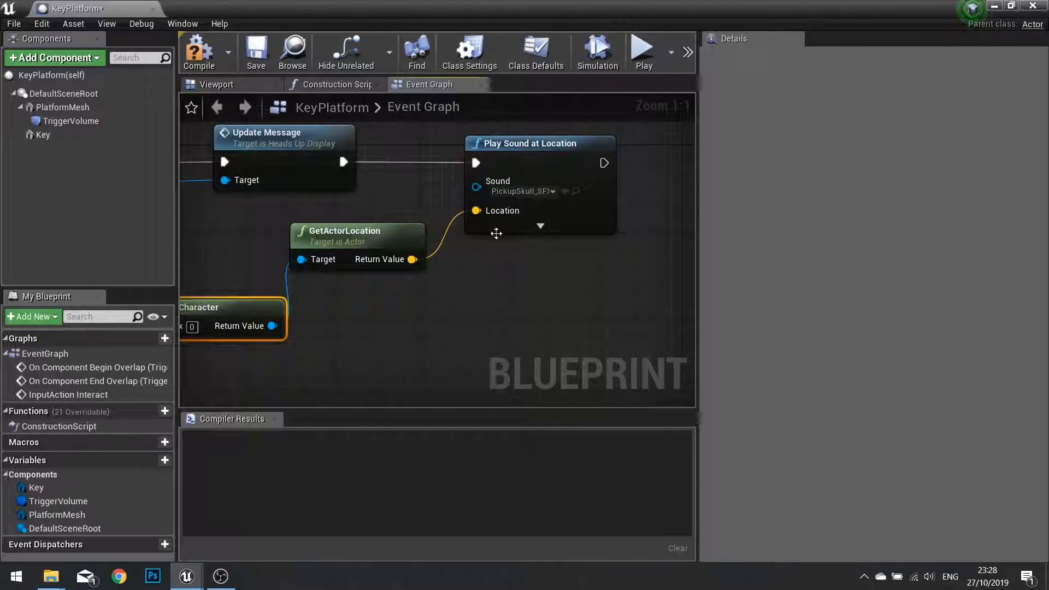
{"action": "left_click", "coordinate": [205, 49]}
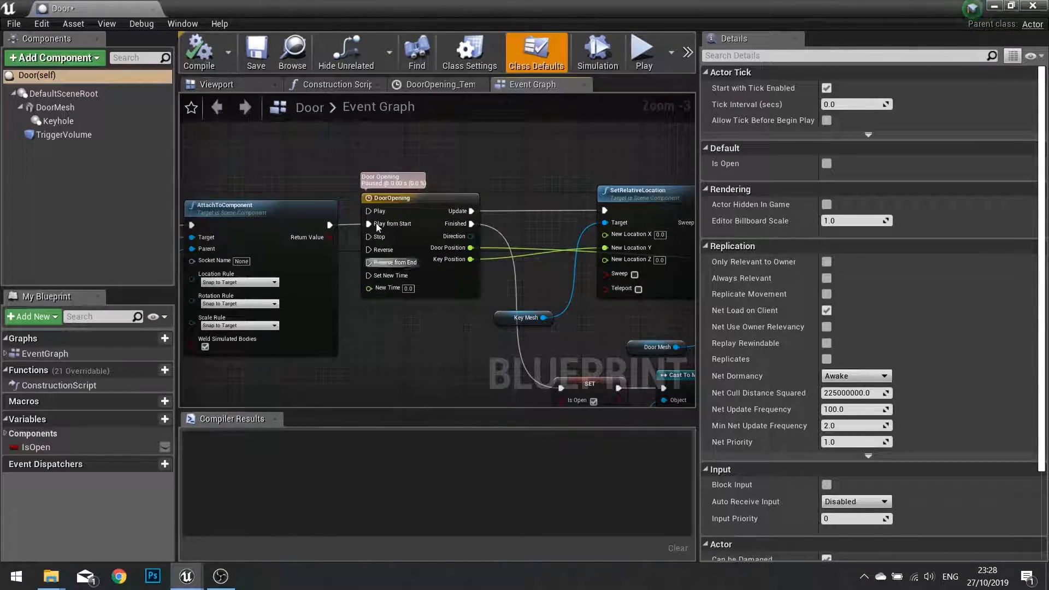
Insert Play Sound at Location before the DoorOpening timeline with sound DoorOpening_SFX
{"action": "scroll", "scroll_direction": "down", "scroll_amount": 3}
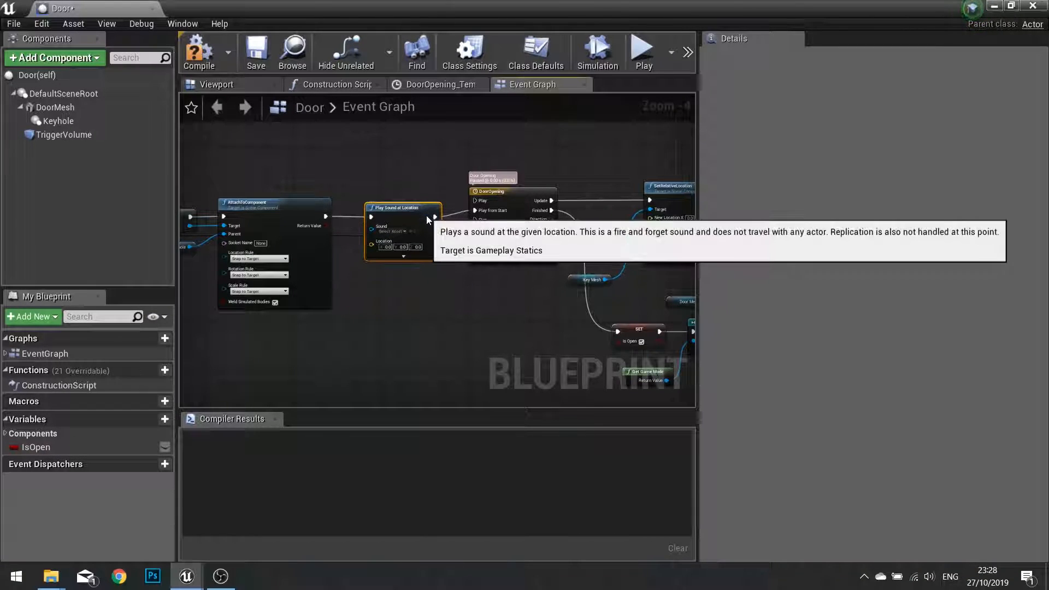
{"action": "left_click", "coordinate": [400, 231]}
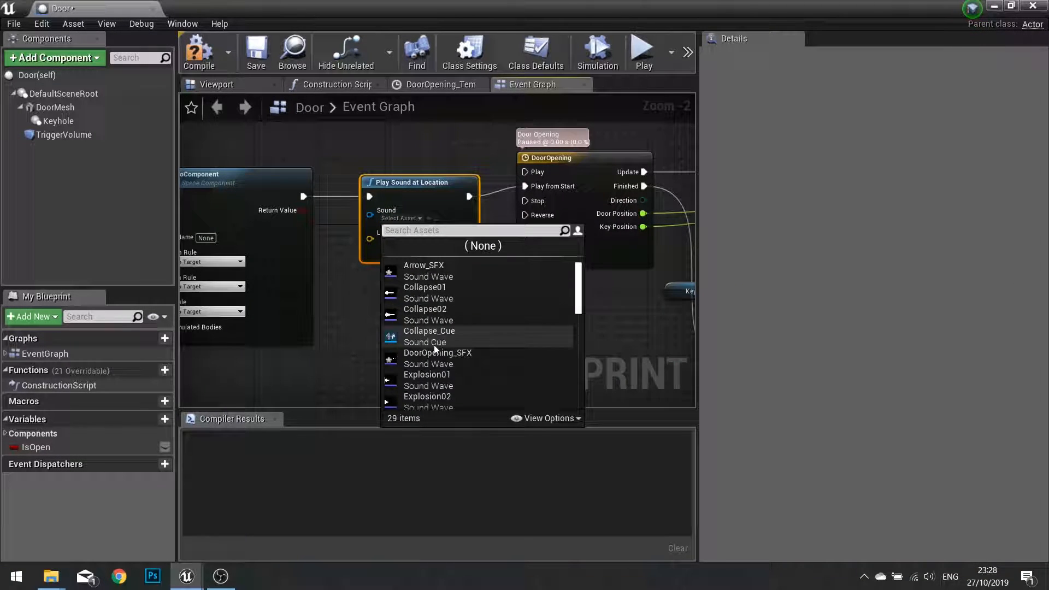
{"action": "left_click", "coordinate": [437, 352]}
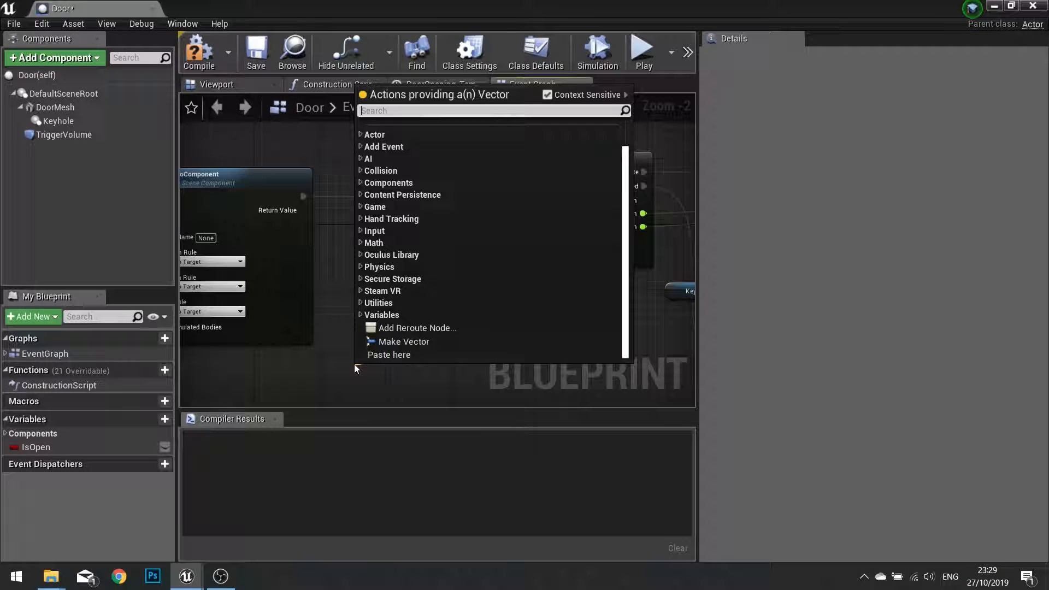
Wire the door's own GetActorLocation into the sound's Location pin
{"action": "type", "text": "get loc"}
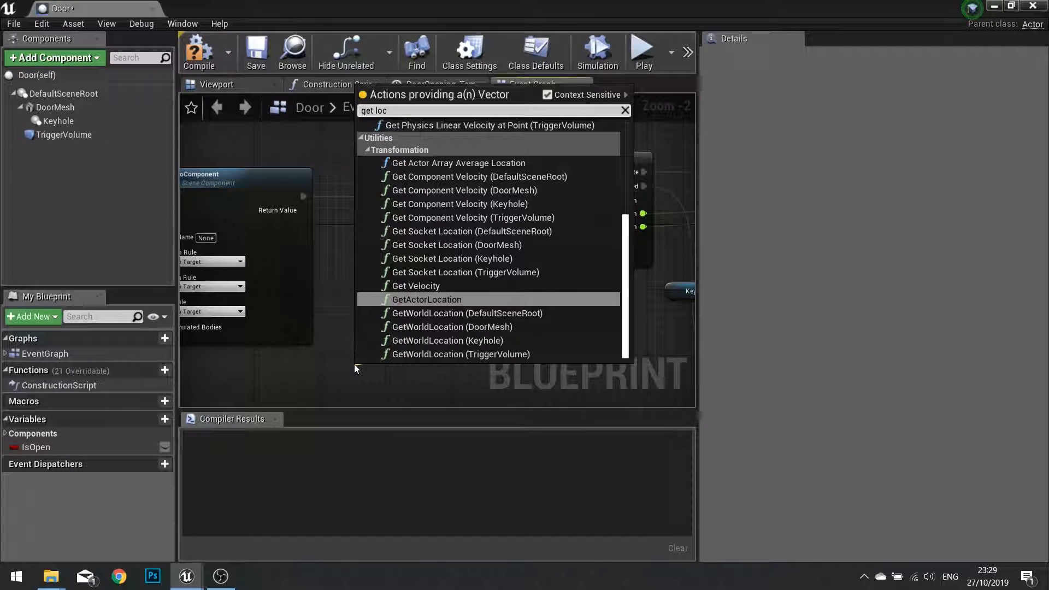
{"action": "left_click", "coordinate": [425, 300]}
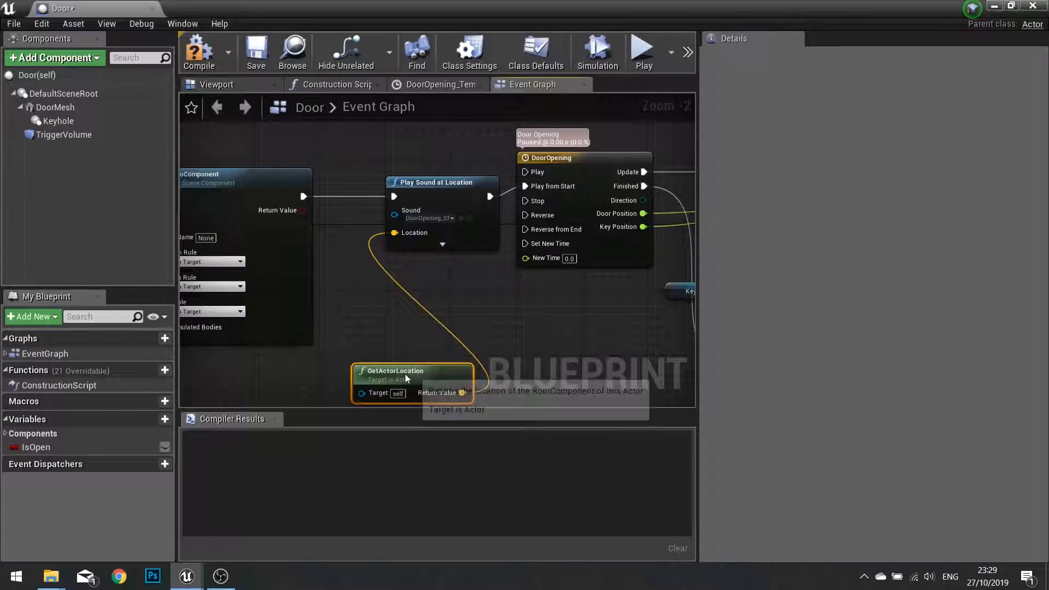
{"action": "left_click_drag", "start_coordinate": [412, 381], "coordinate": [264, 372]}
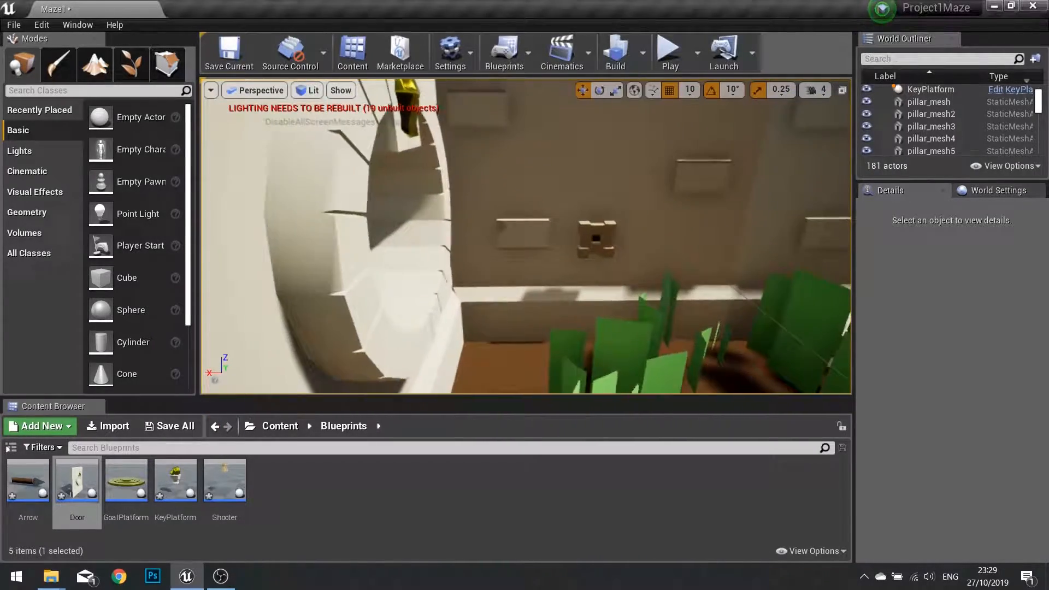
In Shooter, play Arrow_SFX at the shooter's own GetActorLocation after SpawnActor, then close it
{"action": "double_click", "coordinate": [224, 479]}
{"action": "type", "text": "play sound"}
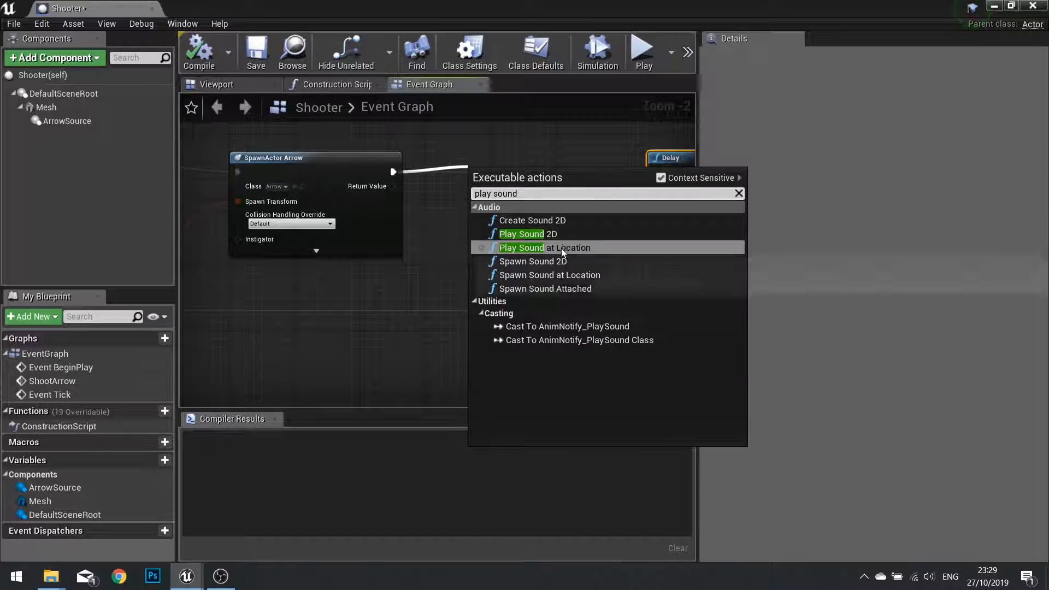
{"action": "left_click", "coordinate": [544, 247]}
{"action": "type", "text": "get"}
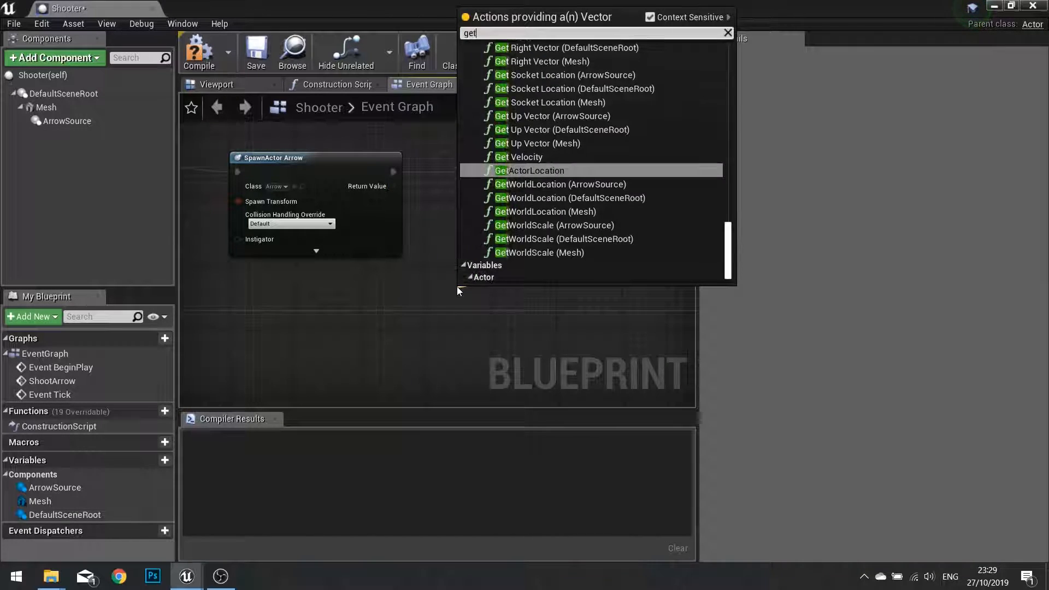
{"action": "left_click", "coordinate": [530, 171]}
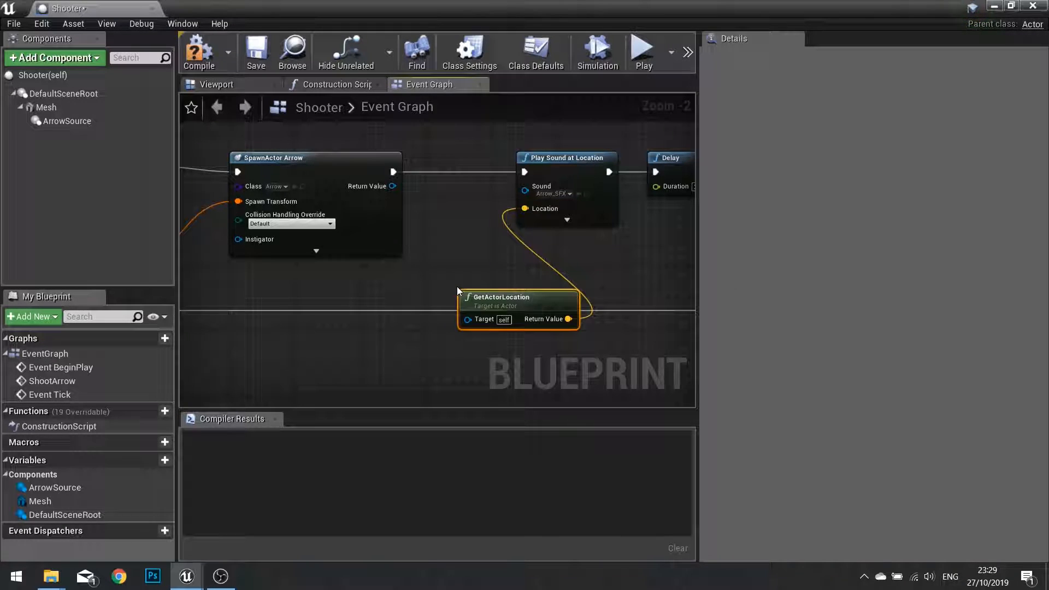
{"action": "left_click_drag", "start_coordinate": [518, 297], "coordinate": [436, 272]}
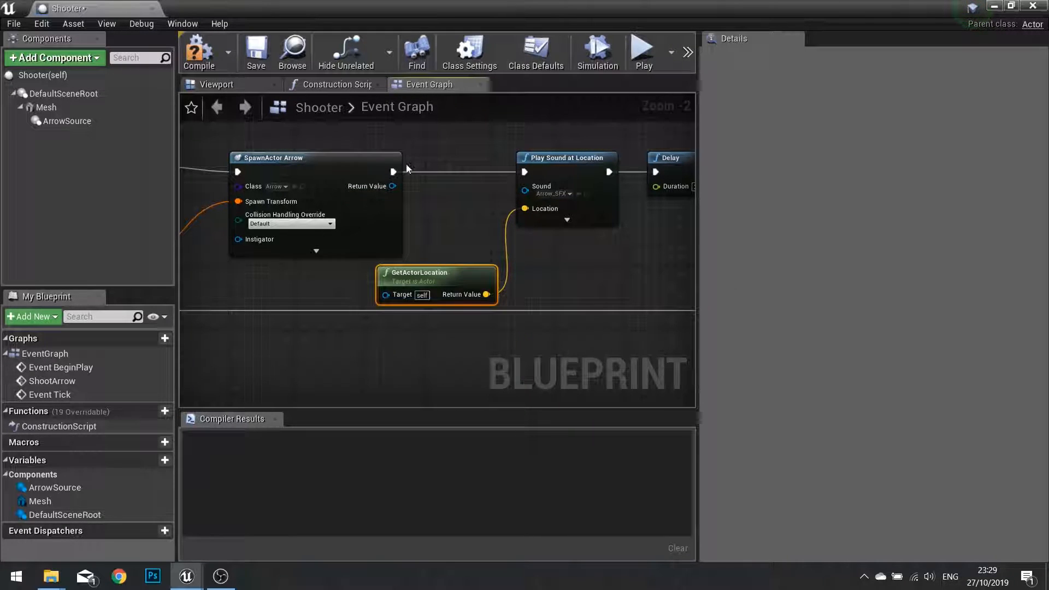
{"action": "left_click", "coordinate": [201, 51]}
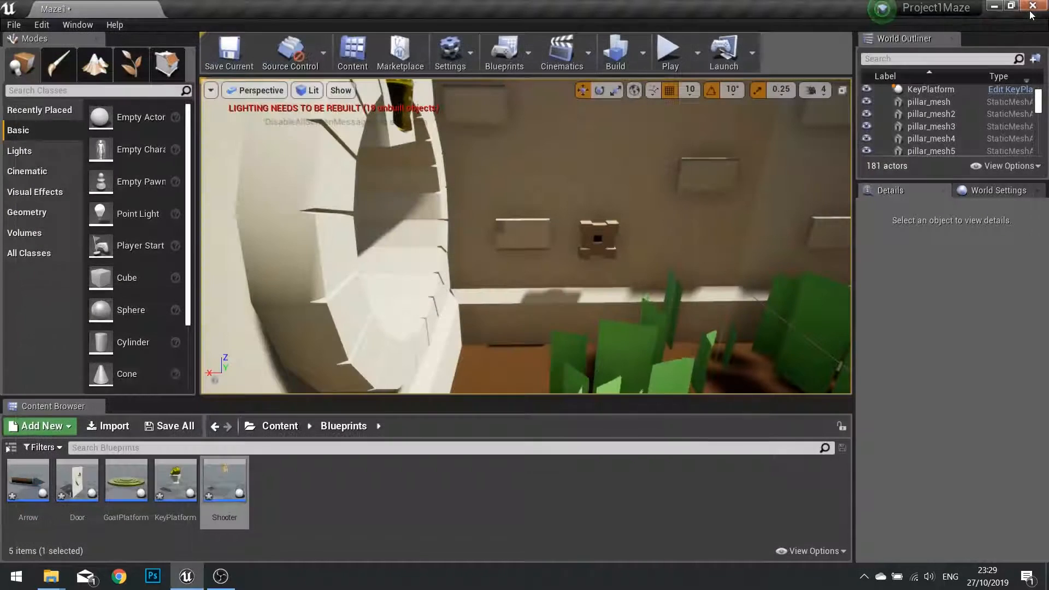
{"action": "mouse_move", "coordinate": [23, 500]}
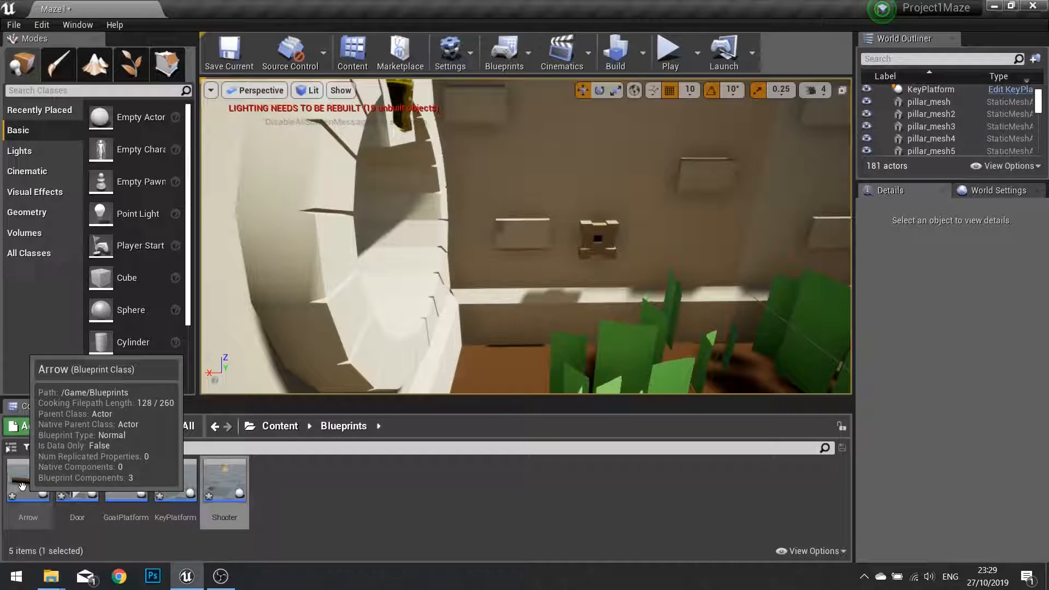
In Arrow, add Play Sound at Location after DestroyActor with sound Hit_SFX
{"action": "double_click", "coordinate": [27, 481]}
{"action": "type", "text": "play so"}
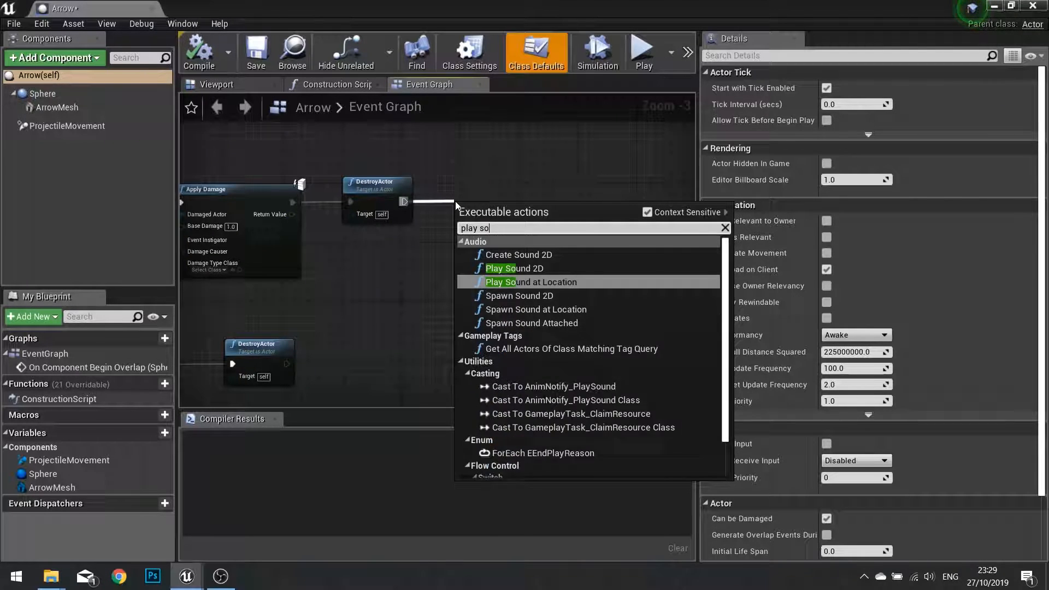
{"action": "left_click", "coordinate": [530, 282]}
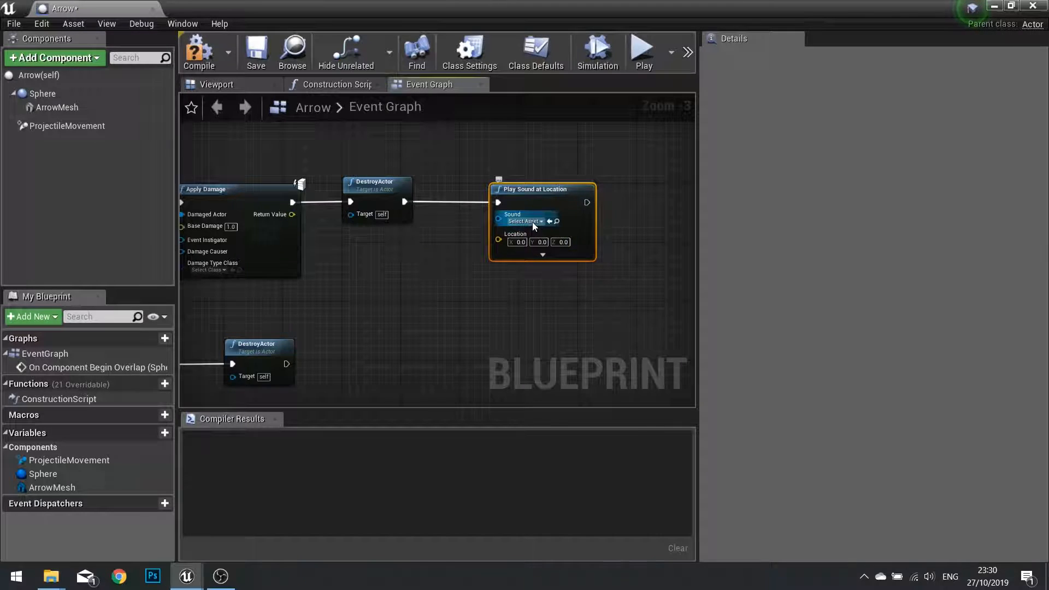
{"action": "left_click", "coordinate": [524, 220]}
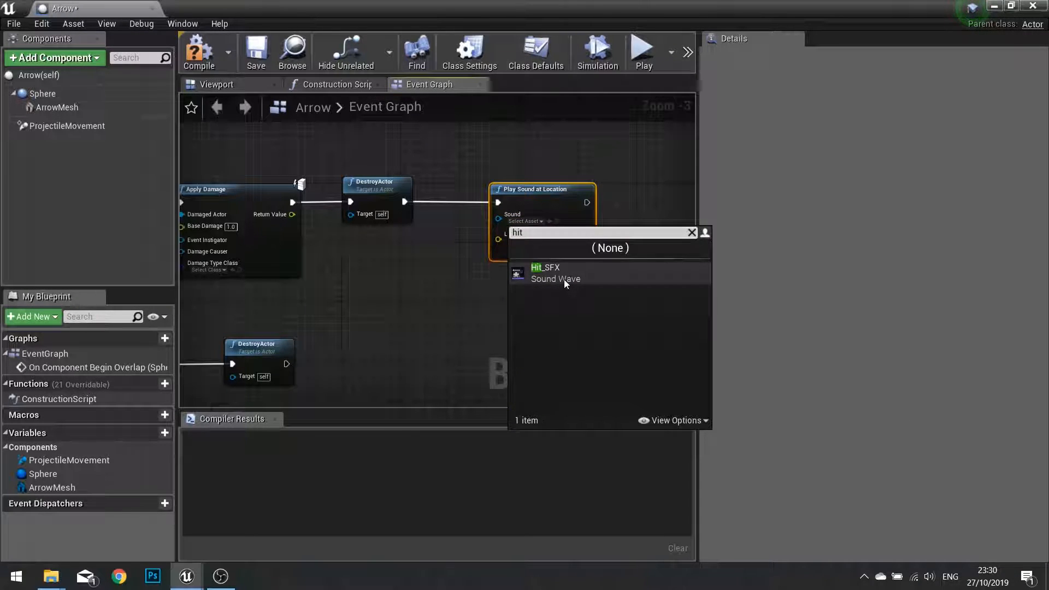
{"action": "left_click", "coordinate": [555, 273]}
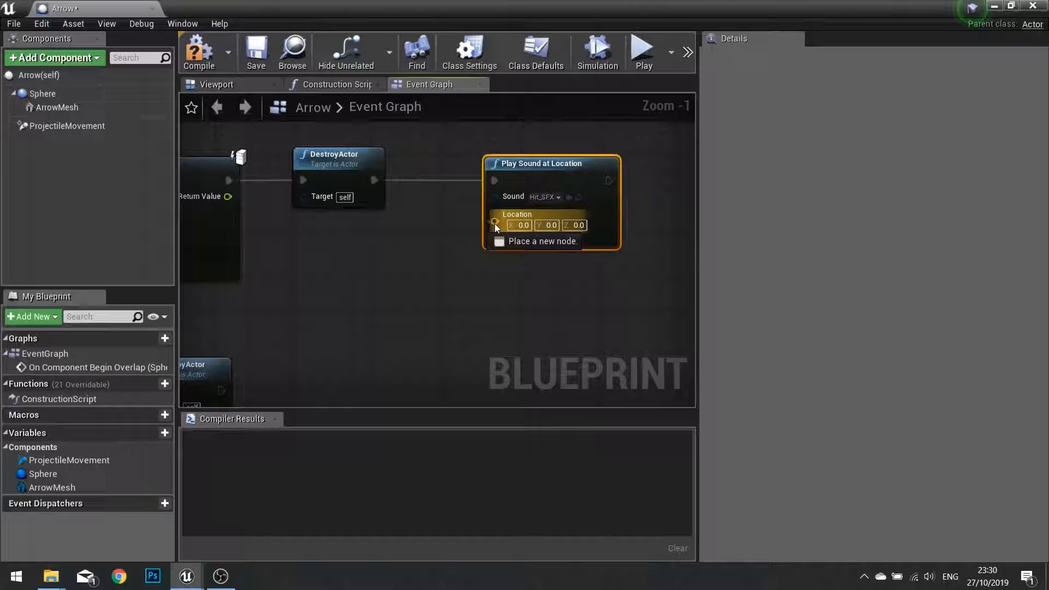
Feed its Location from GetActorLocation of Get Player Character, then close the blueprint
{"action": "left_click_drag", "start_coordinate": [493, 223], "coordinate": [444, 275]}
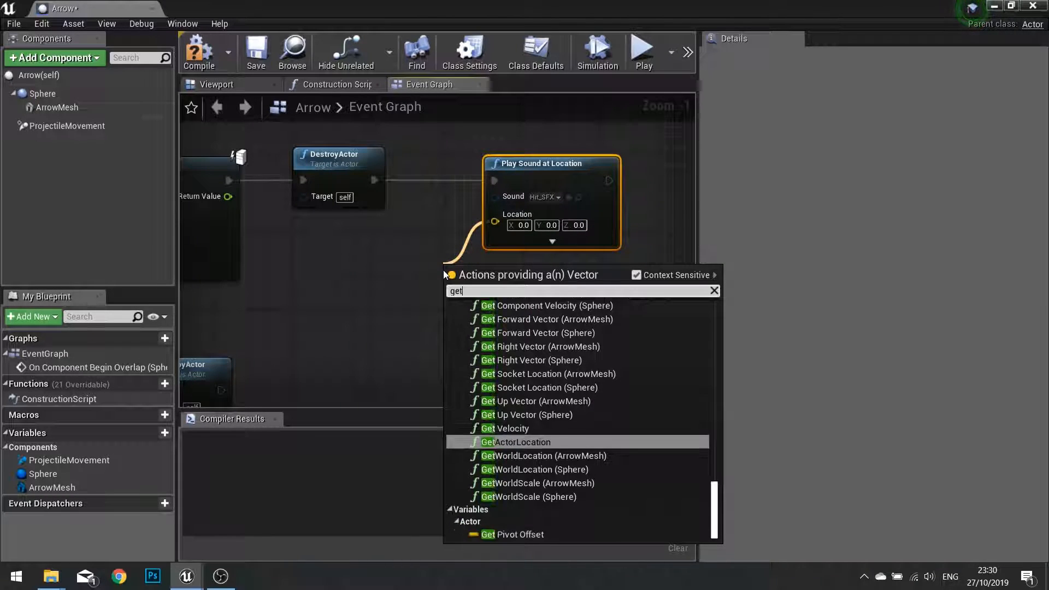
{"action": "left_click", "coordinate": [522, 442]}
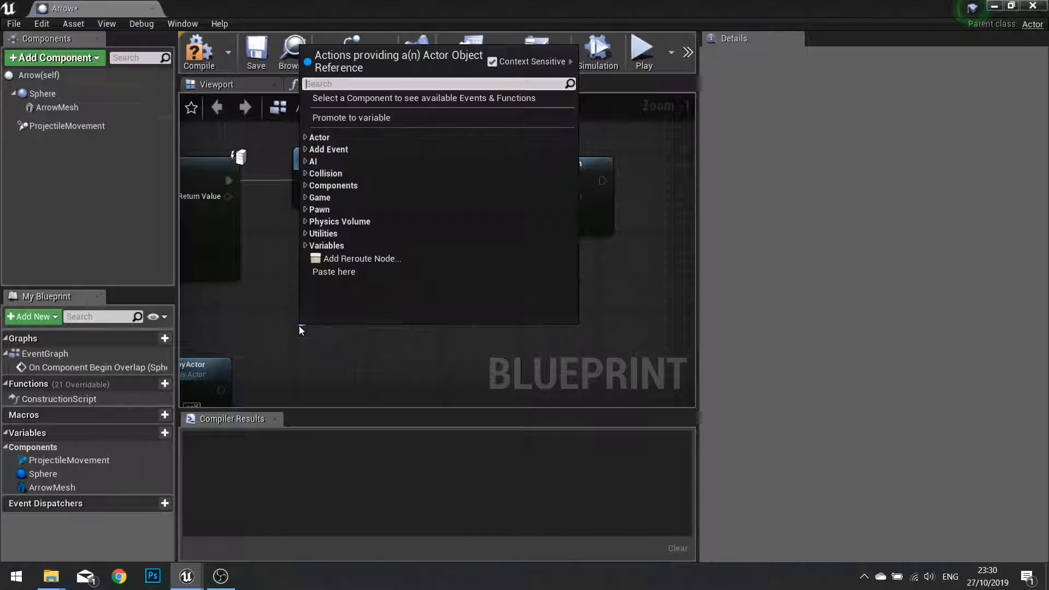
{"action": "type", "text": "get player ch"}
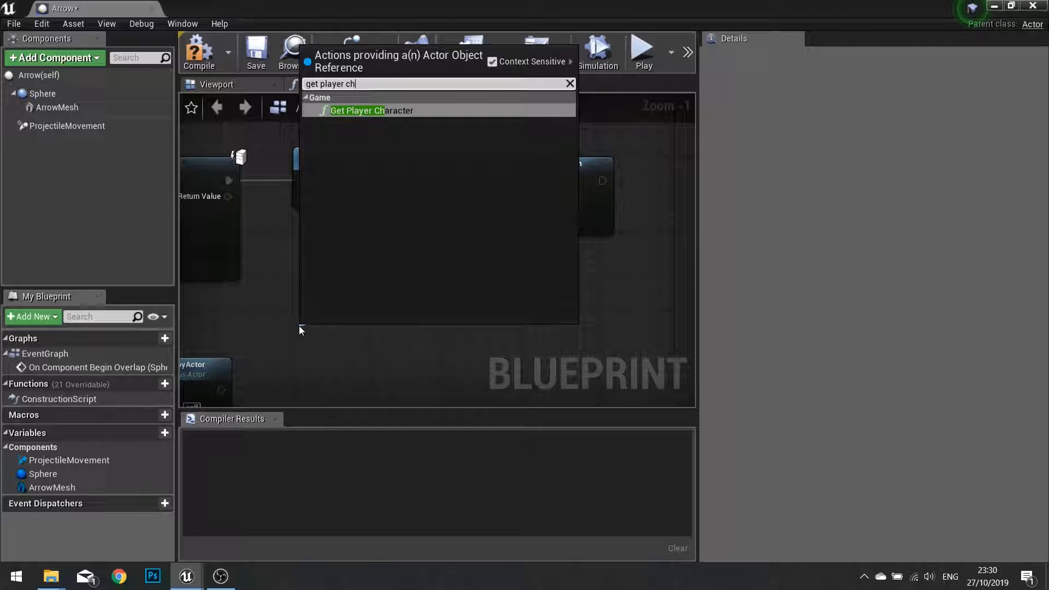
{"action": "left_click", "coordinate": [356, 111]}
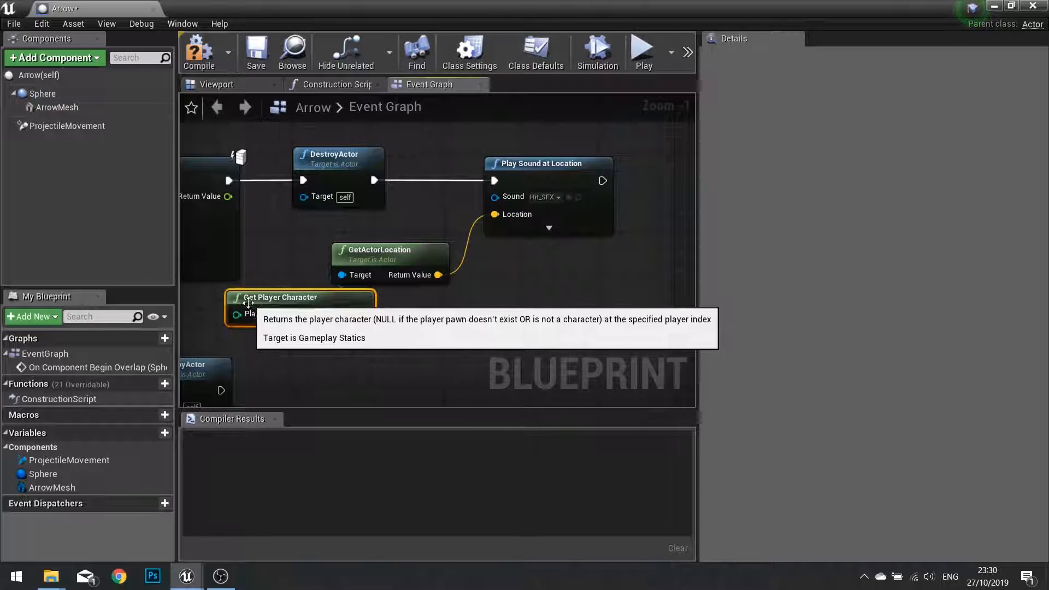
{"action": "left_click", "coordinate": [204, 50]}
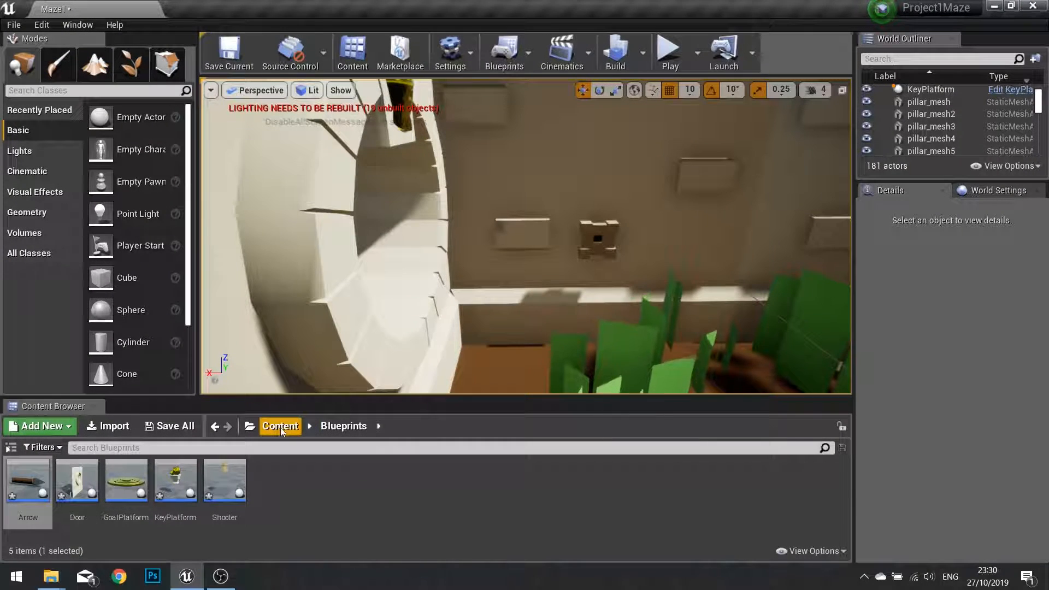
{"action": "mouse_move", "coordinate": [671, 49]}
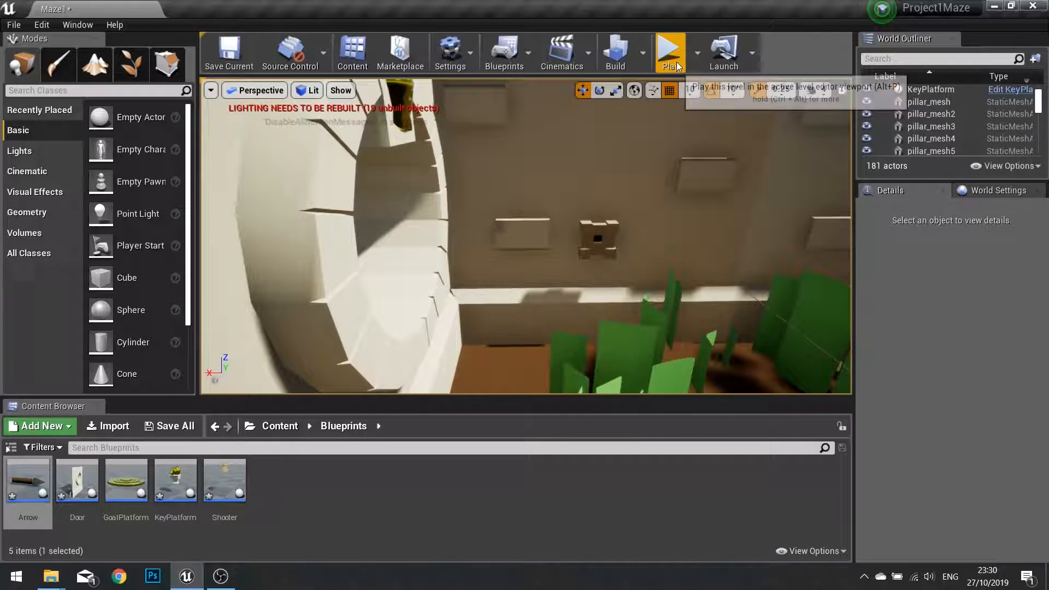
Play-test the Maze level and pick up the key with E to hear the sounds
{"action": "left_click", "coordinate": [670, 48]}
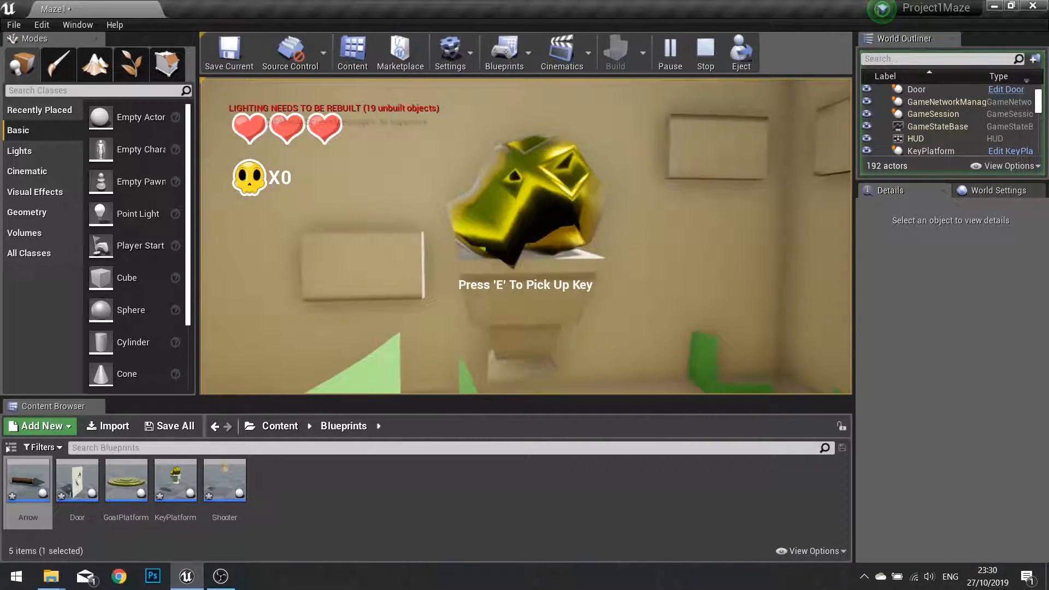
{"action": "key", "text": "e"}
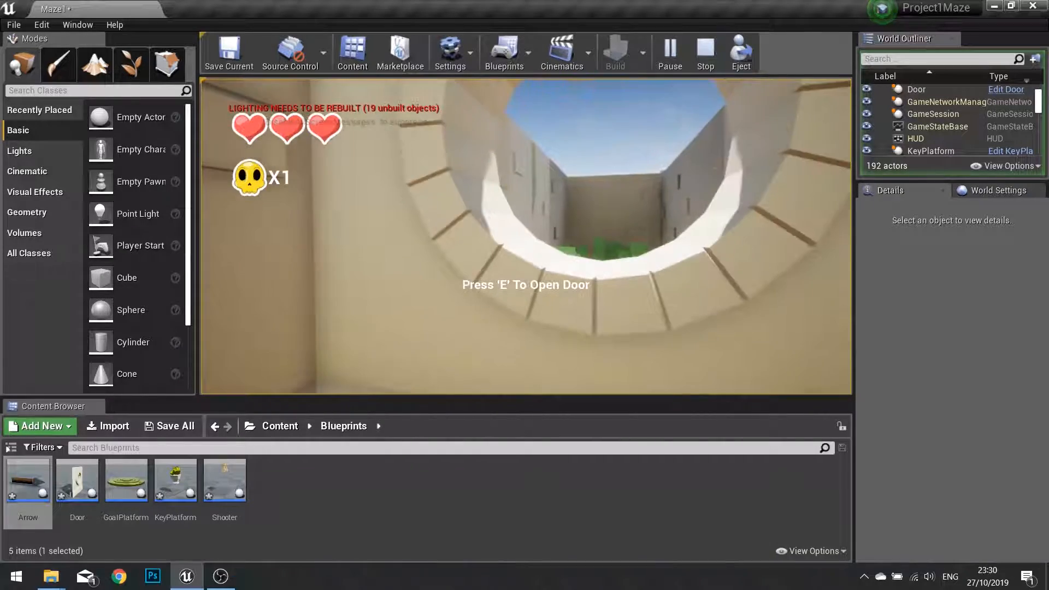